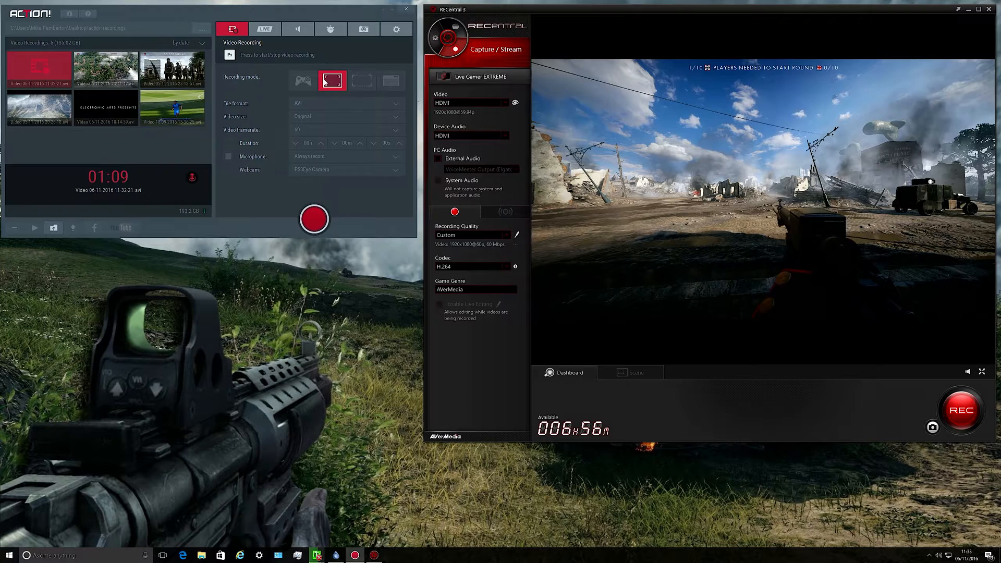
mouse_move(333, 86)
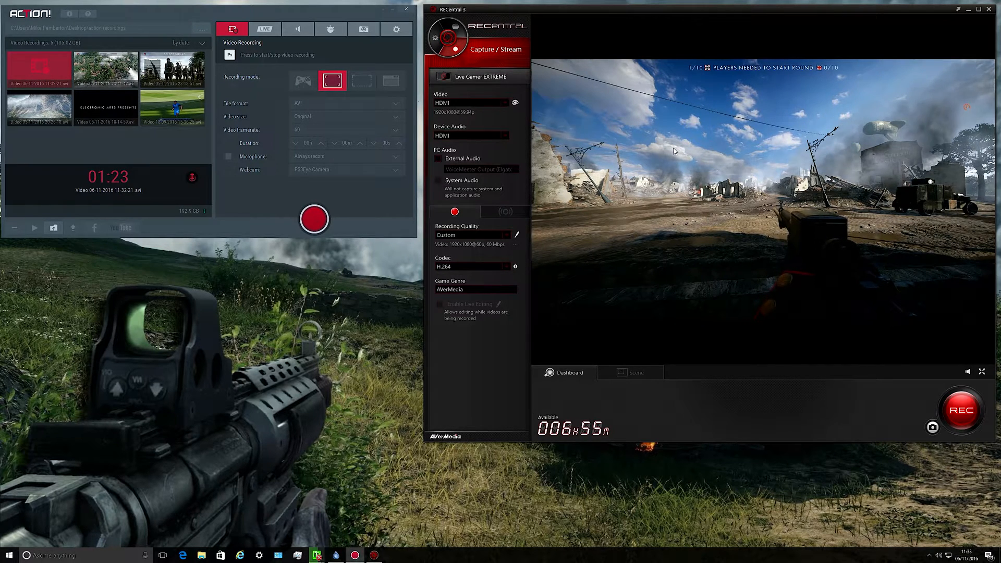
mouse_move(666, 157)
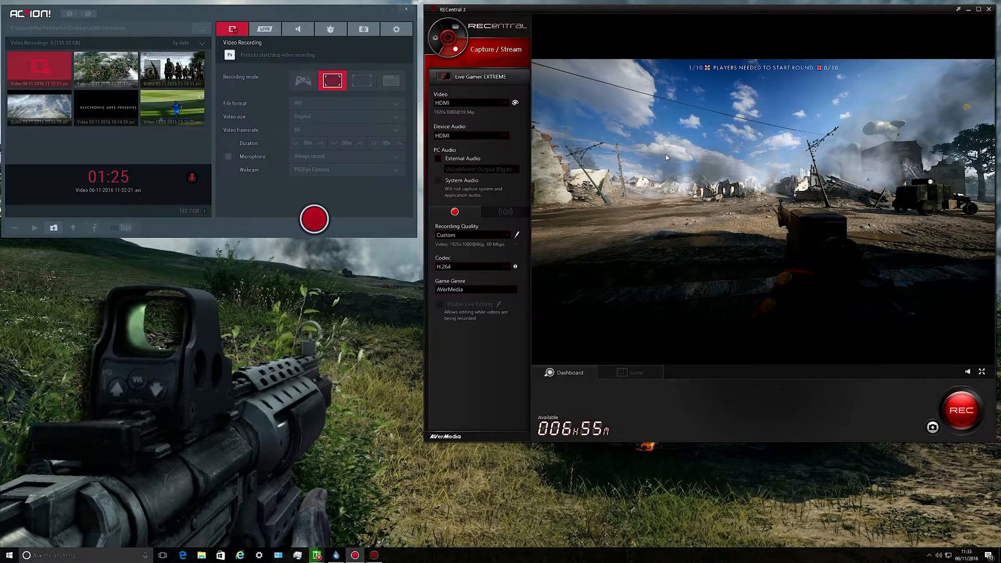
mouse_move(956, 380)
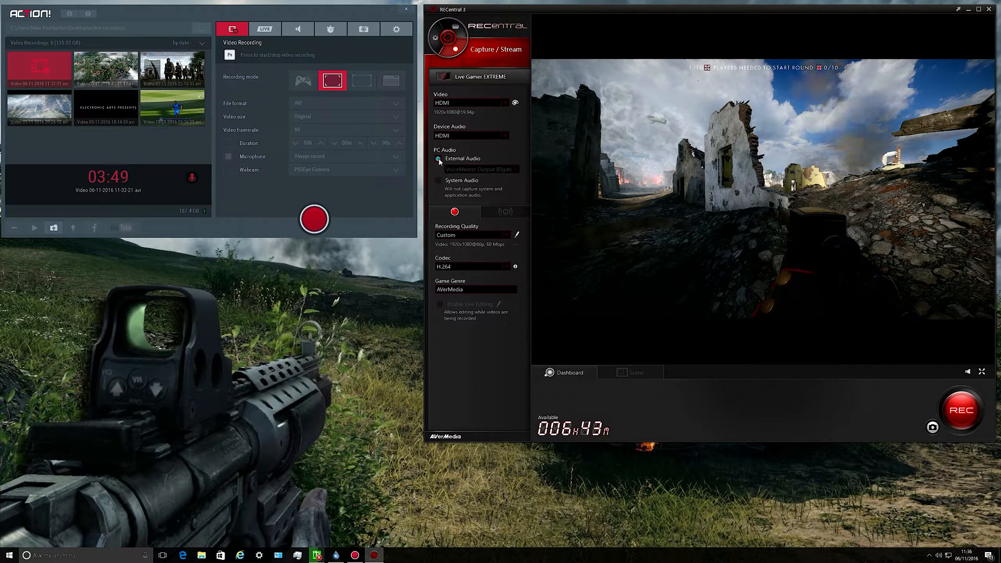
Enable RECentral's External Audio capture, using the VoiceMeeter output with a volume level
left_click(438, 158)
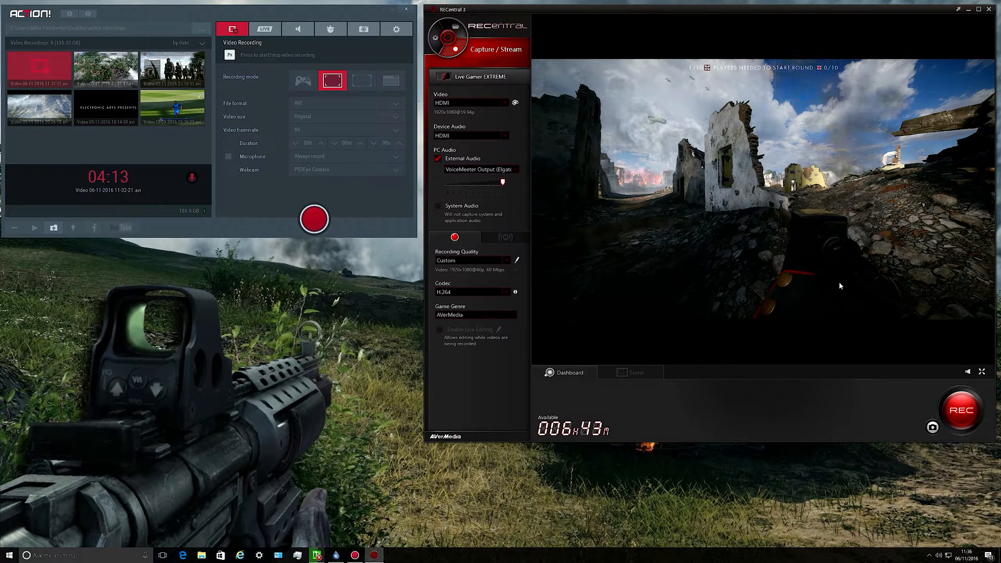
Select the current recording in Action!'s library, disable RECentral's External Audio, and open Start
left_click(105, 107)
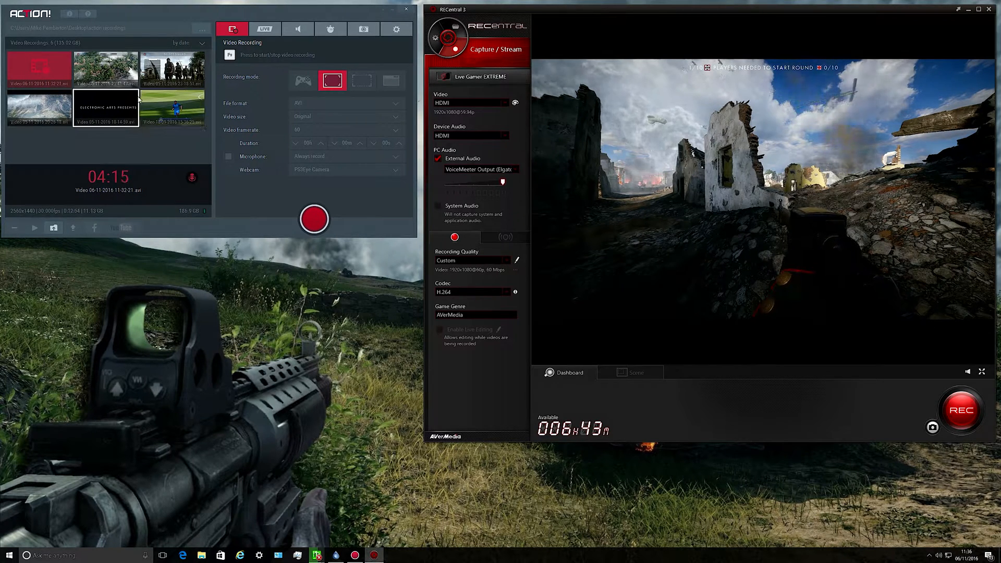
left_click(39, 70)
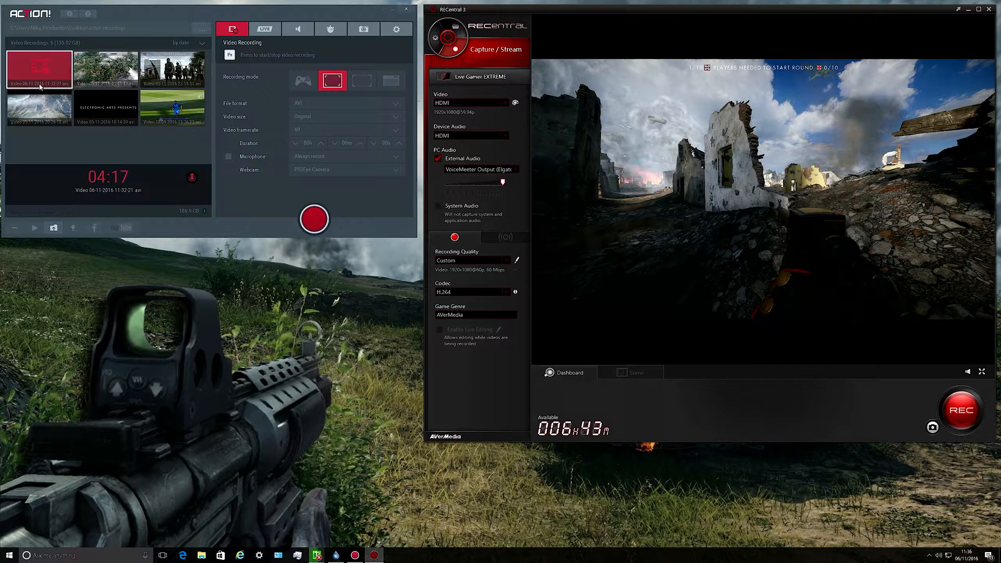
left_click(108, 110)
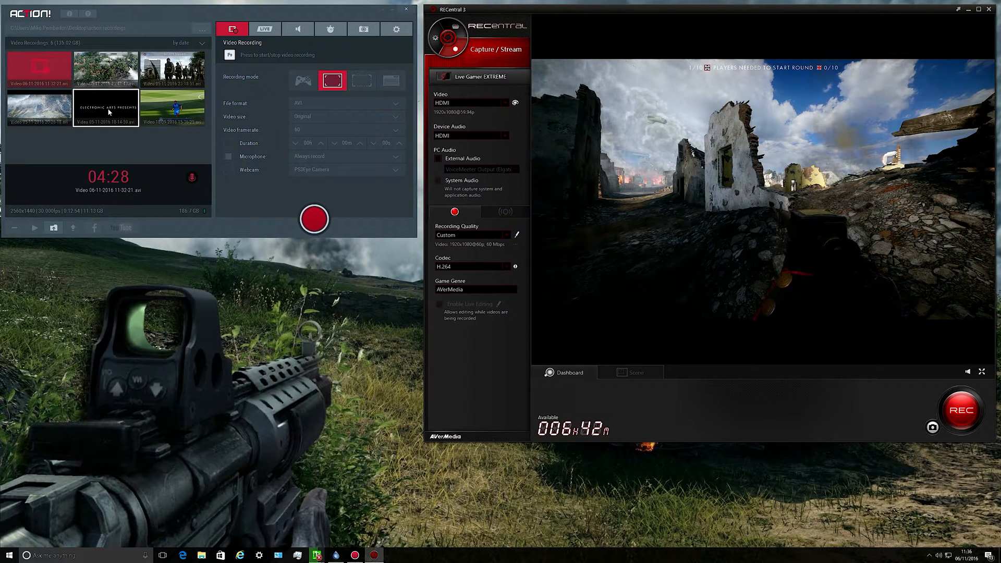
left_click(8, 552)
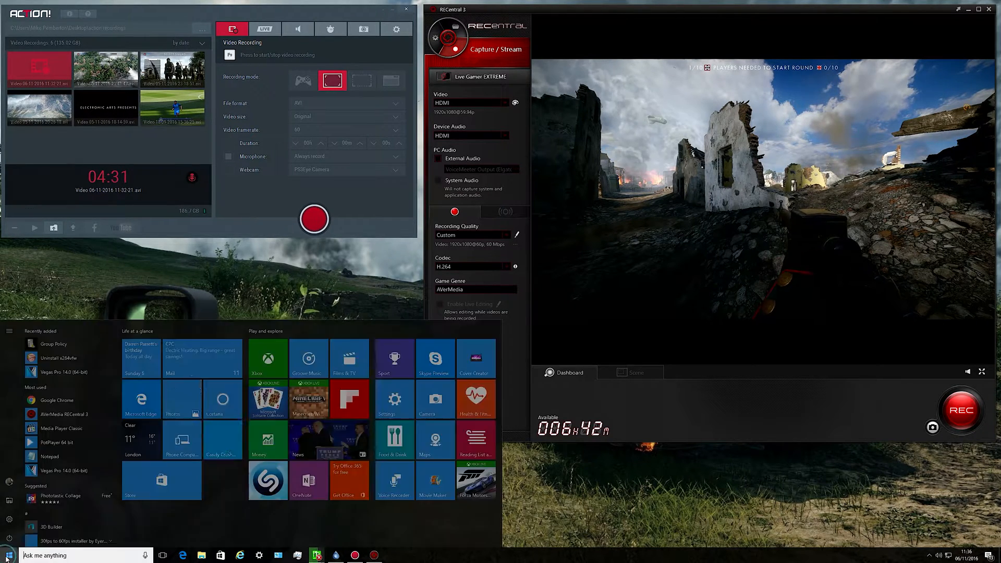
Scroll the app list and bring up MeGUI with its encoding status at 57.08%
scroll("down", 3)
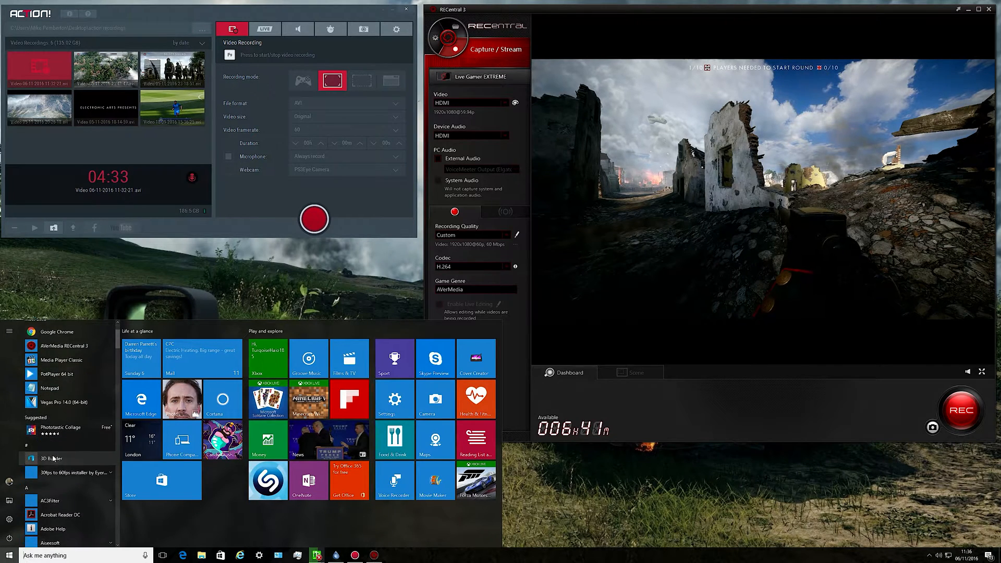
scroll("down", 3)
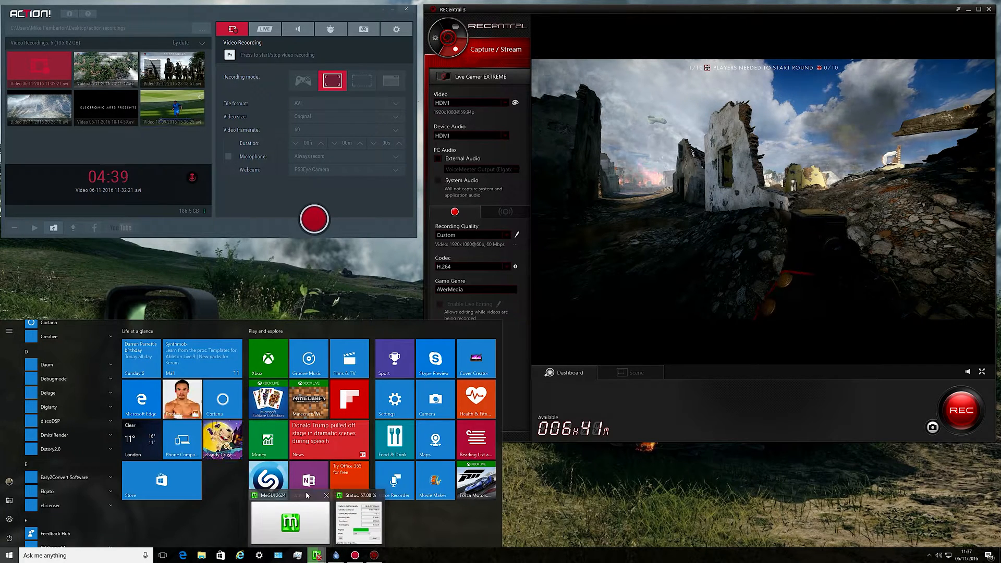
left_click(289, 522)
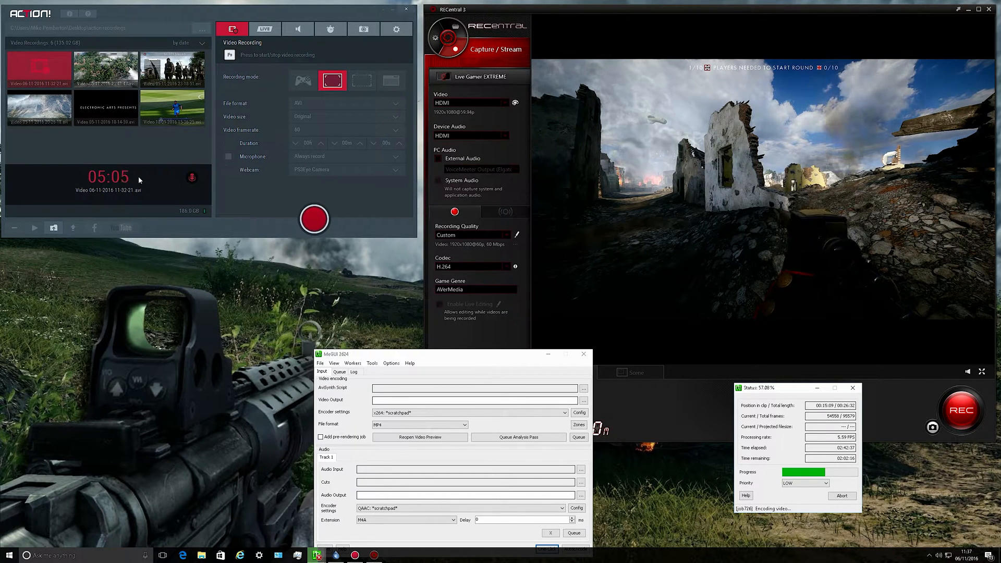
left_click(105, 106)
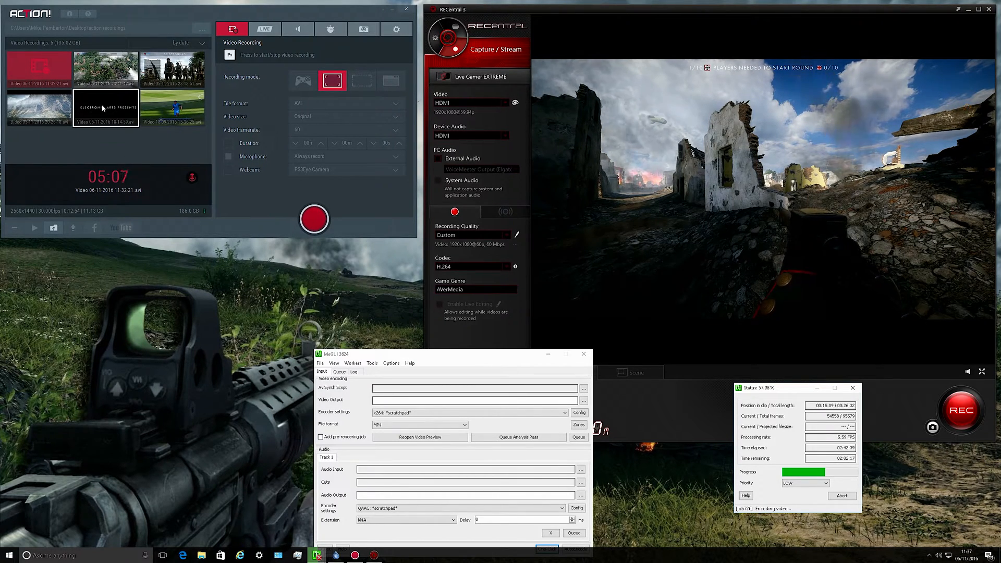